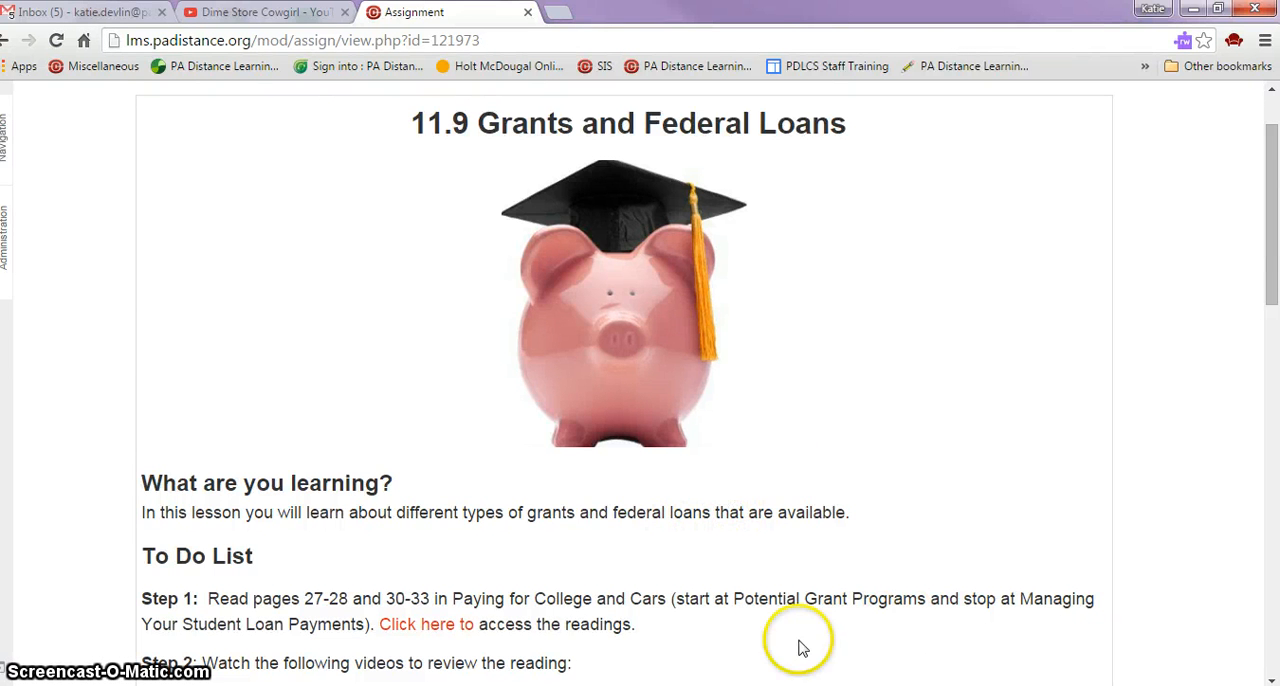
pyautogui.moveTo(688, 412)
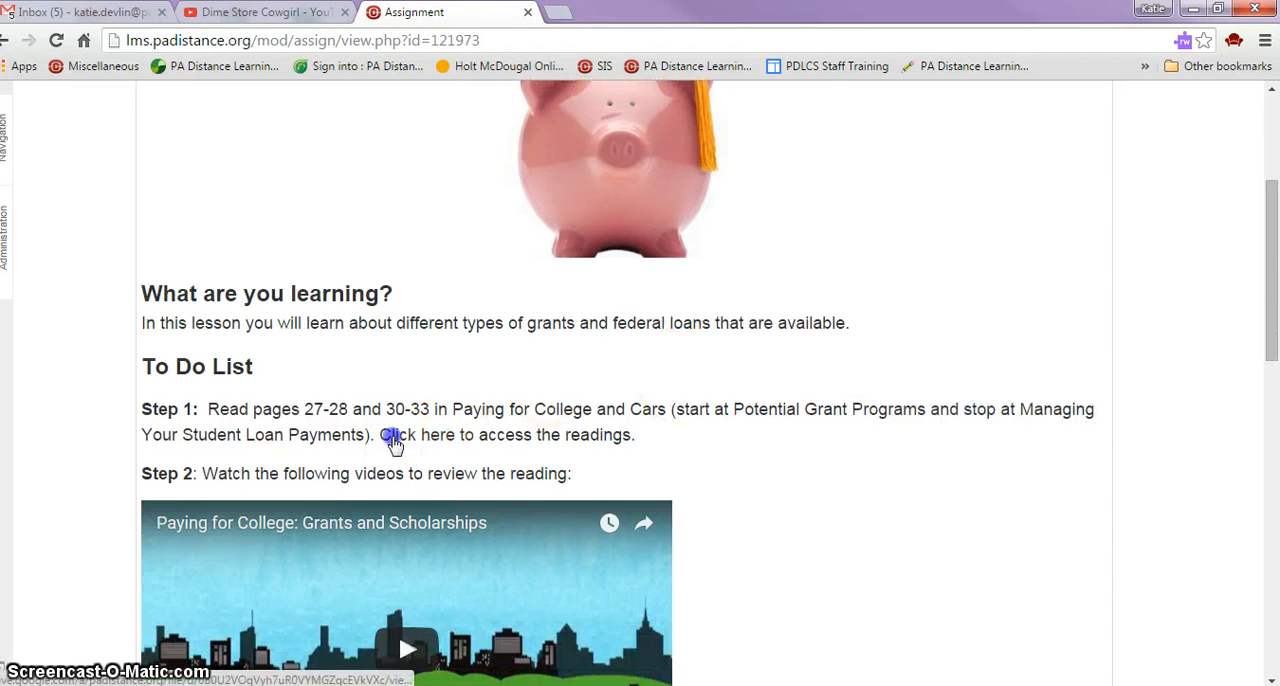
# Open the assigned reading PDF and scroll down to Potential Grant Programs and Federal Pell Grant
pyautogui.click(394, 434)
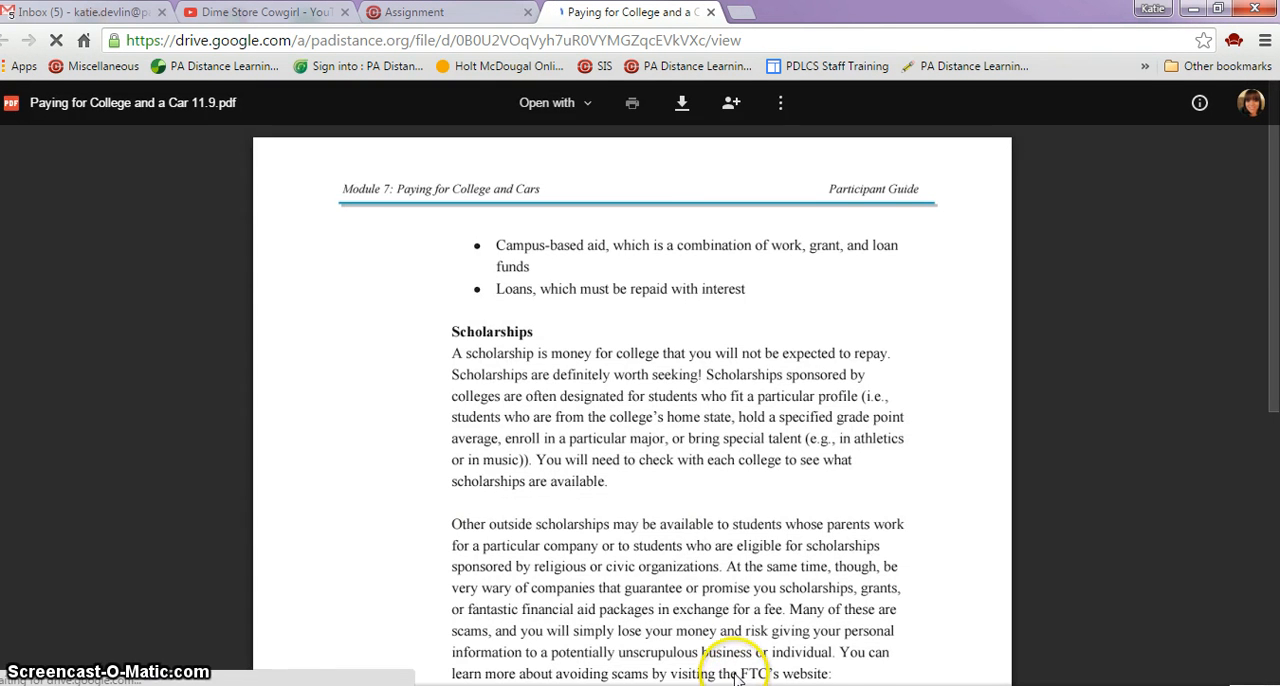
pyautogui.scroll(-3)
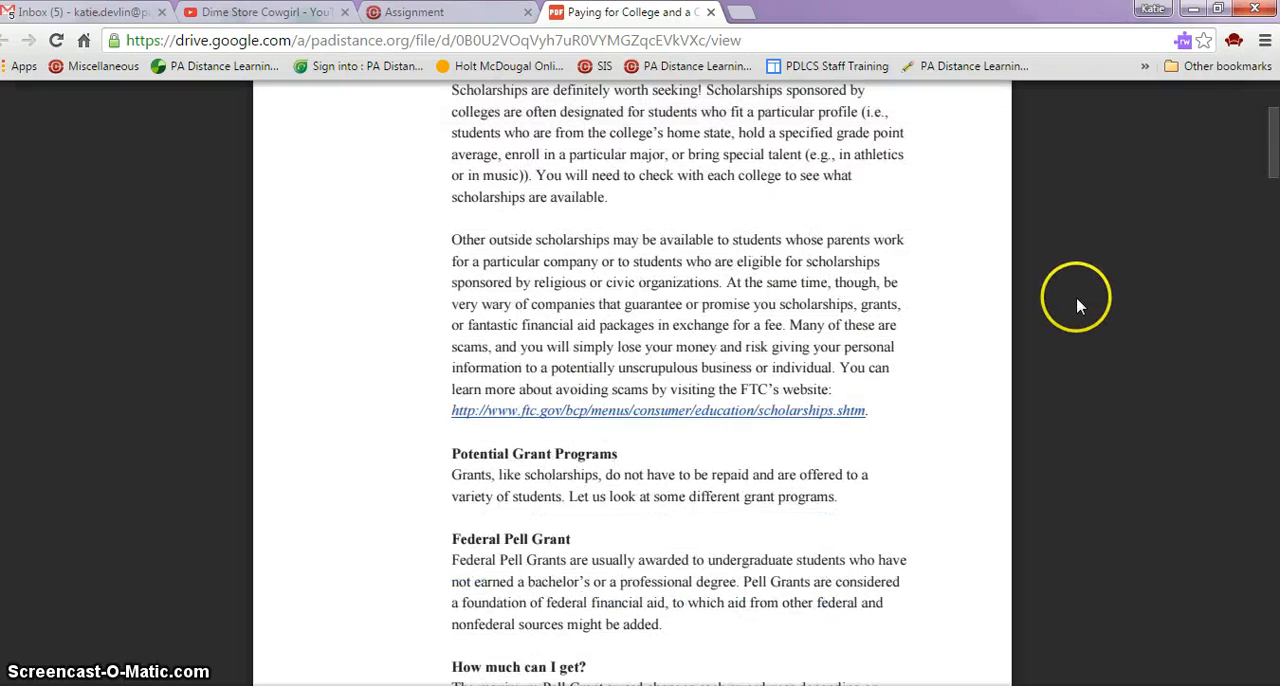
pyautogui.moveTo(1078, 296)
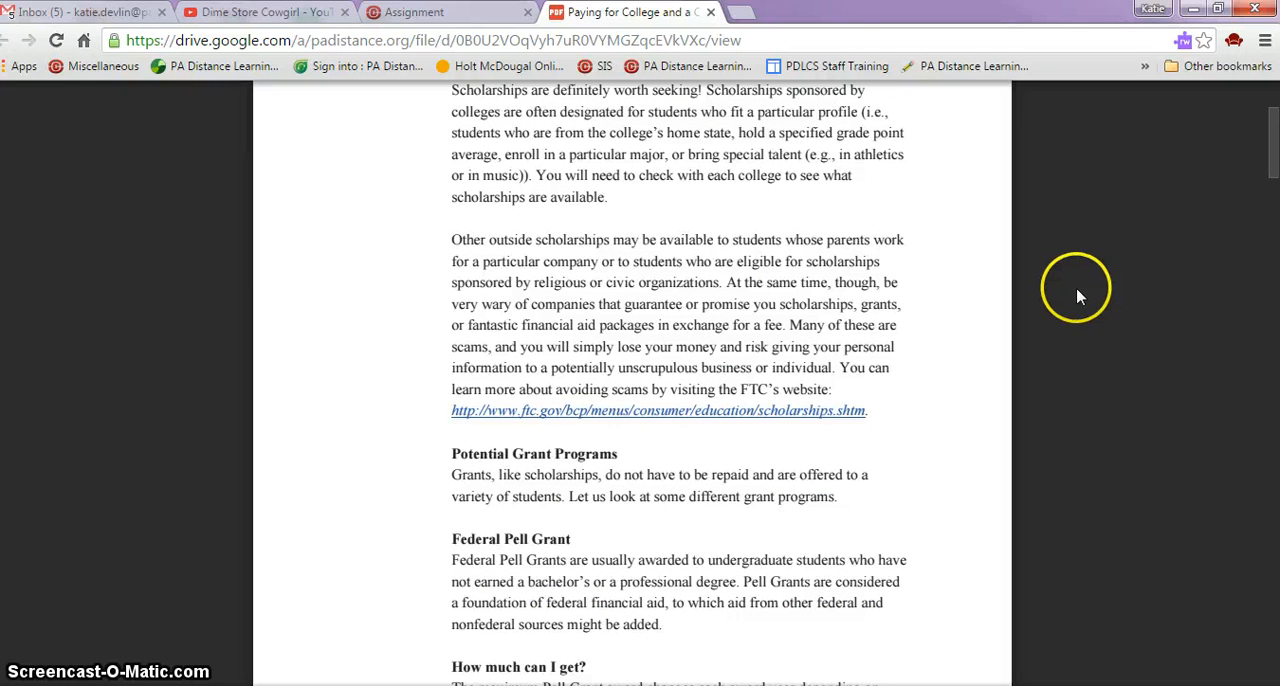
pyautogui.moveTo(1090, 190)
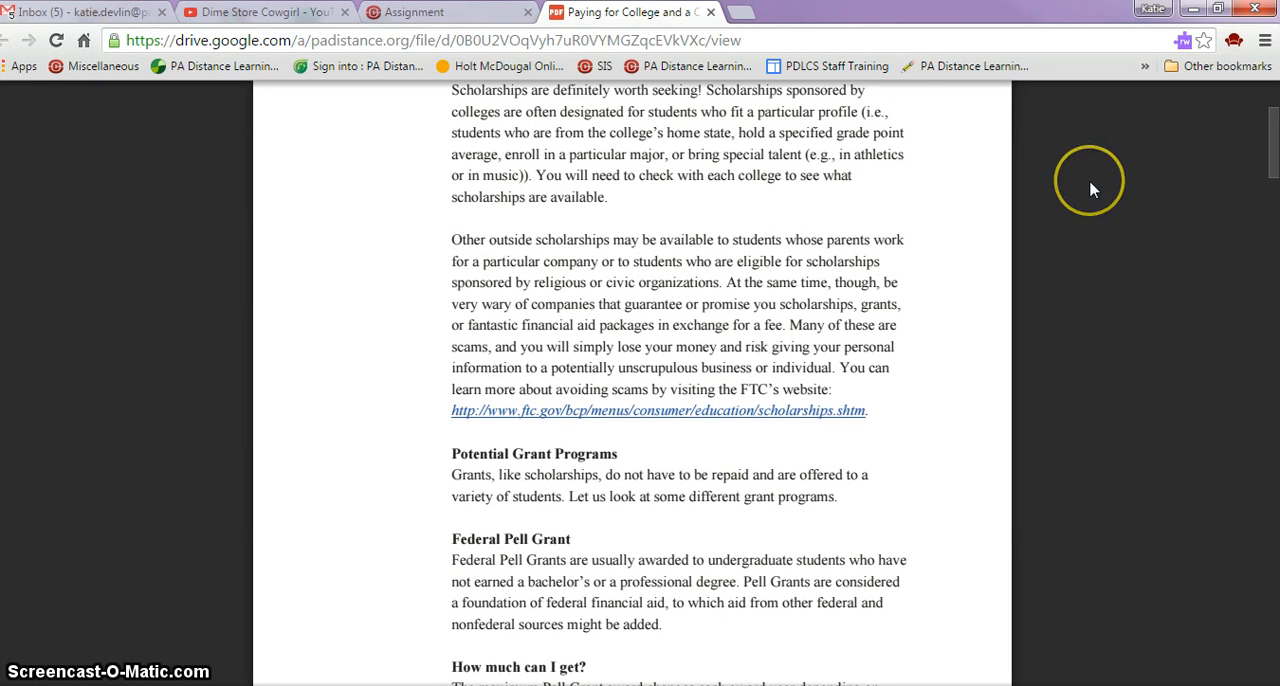
pyautogui.moveTo(1052, 156)
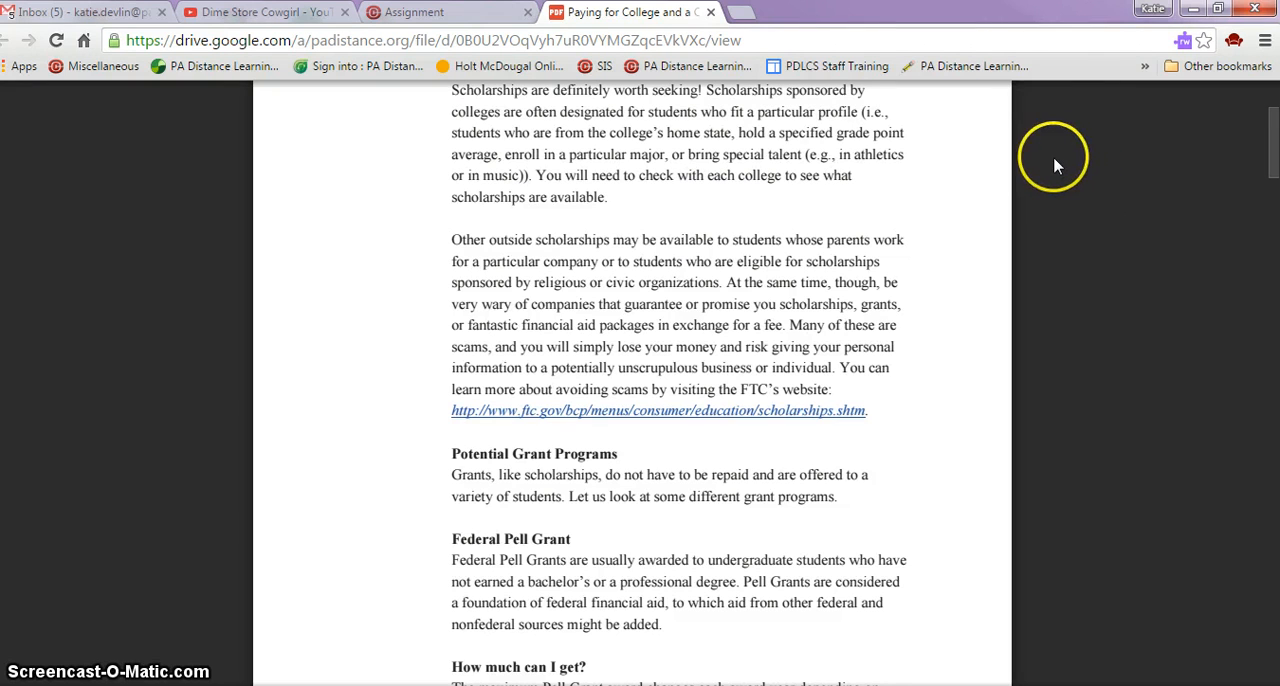
pyautogui.moveTo(1008, 156)
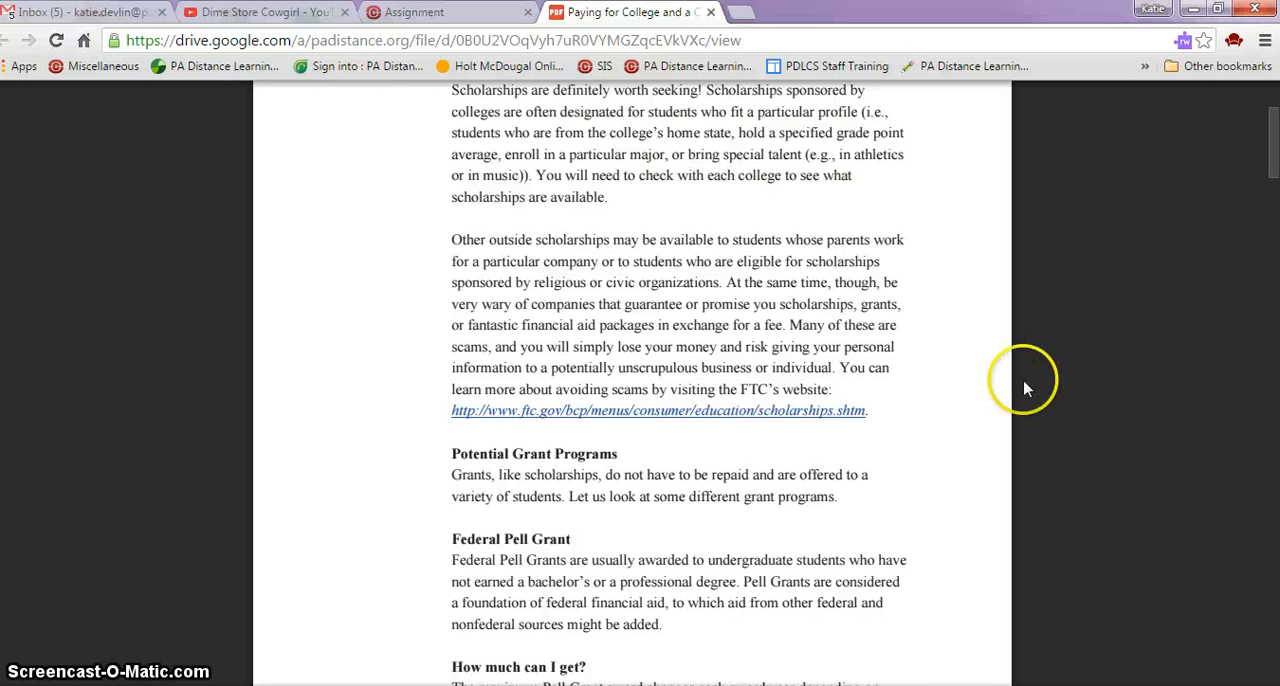
# Scroll past the page 27 footer to 'If I am eligible, how will I get the Pell Grant money?'
pyautogui.scroll(-3)
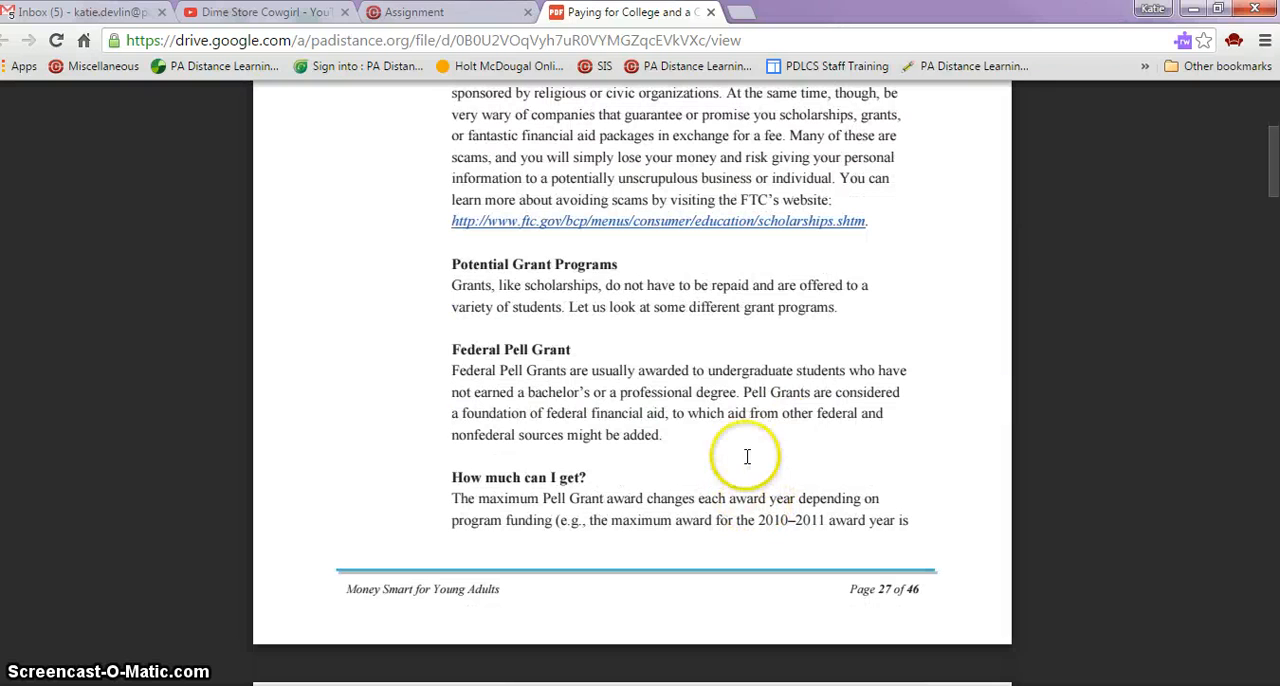
pyautogui.scroll(-3)
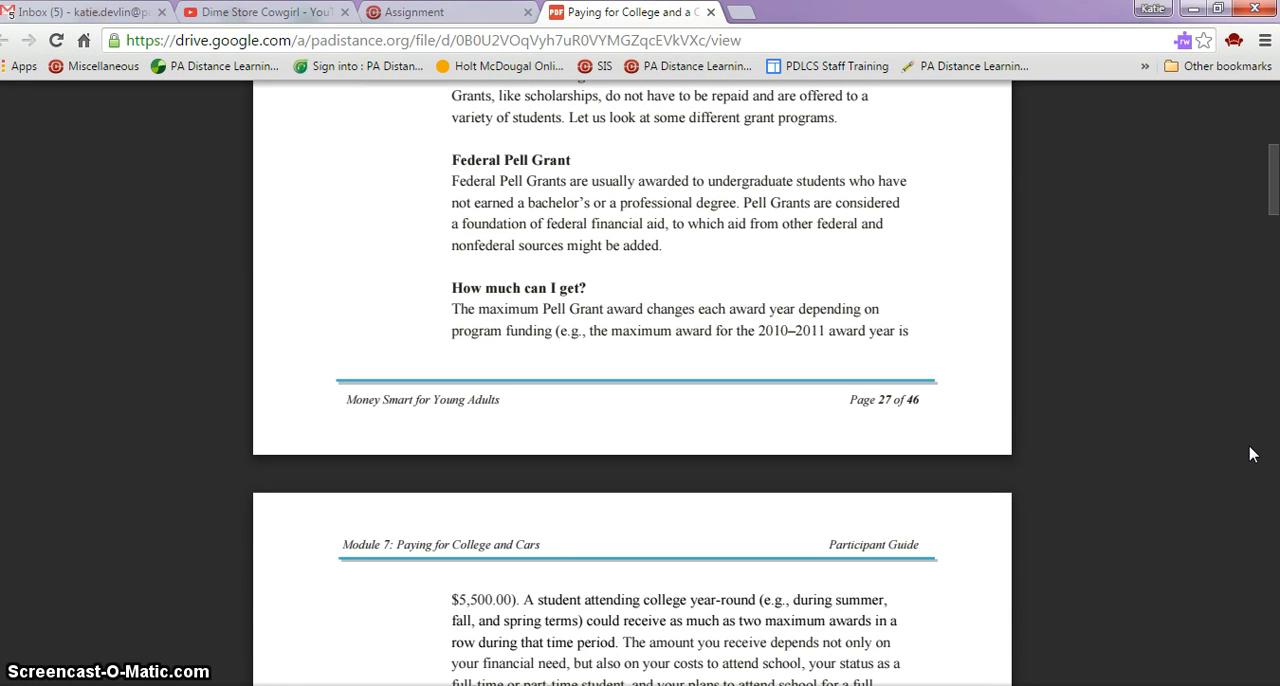
pyautogui.moveTo(1240, 454)
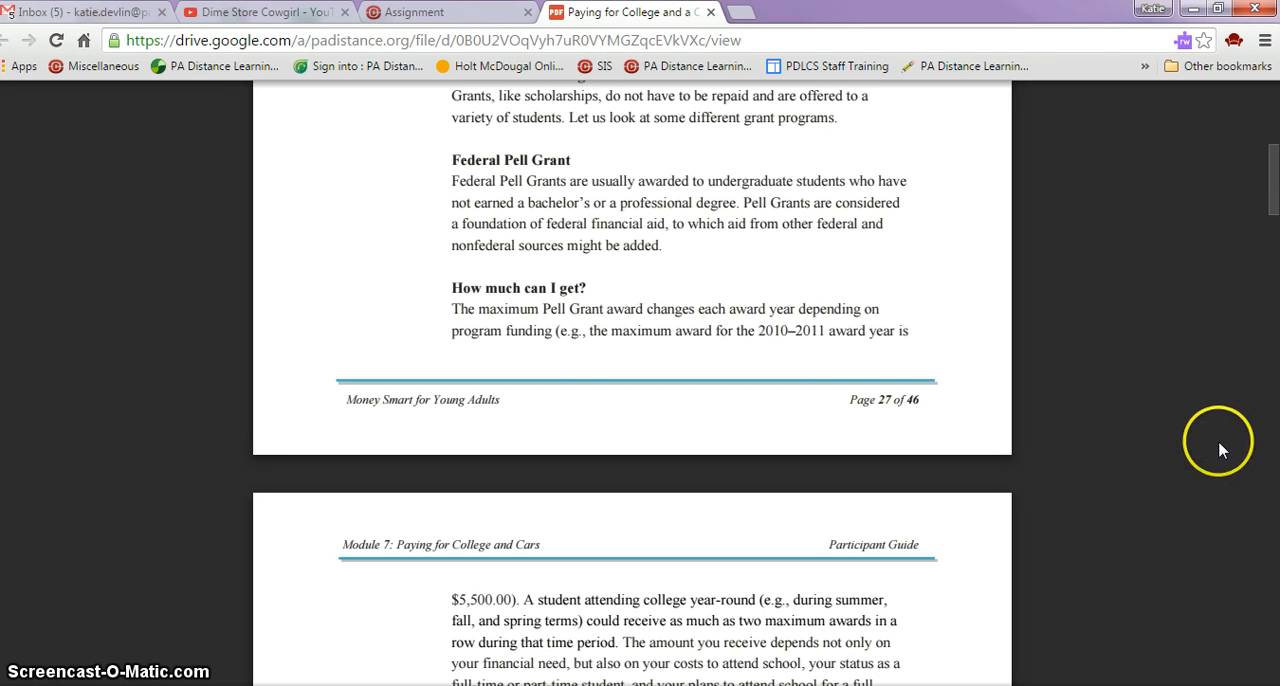
pyautogui.moveTo(1212, 436)
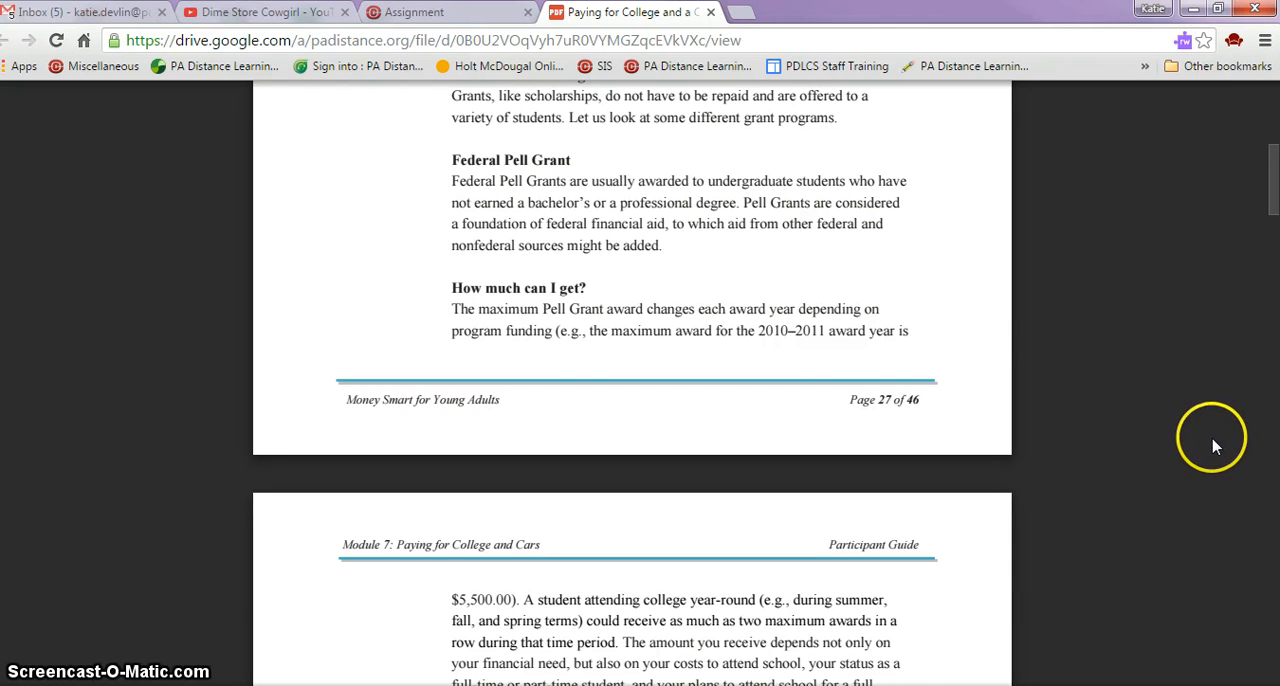
pyautogui.moveTo(1192, 388)
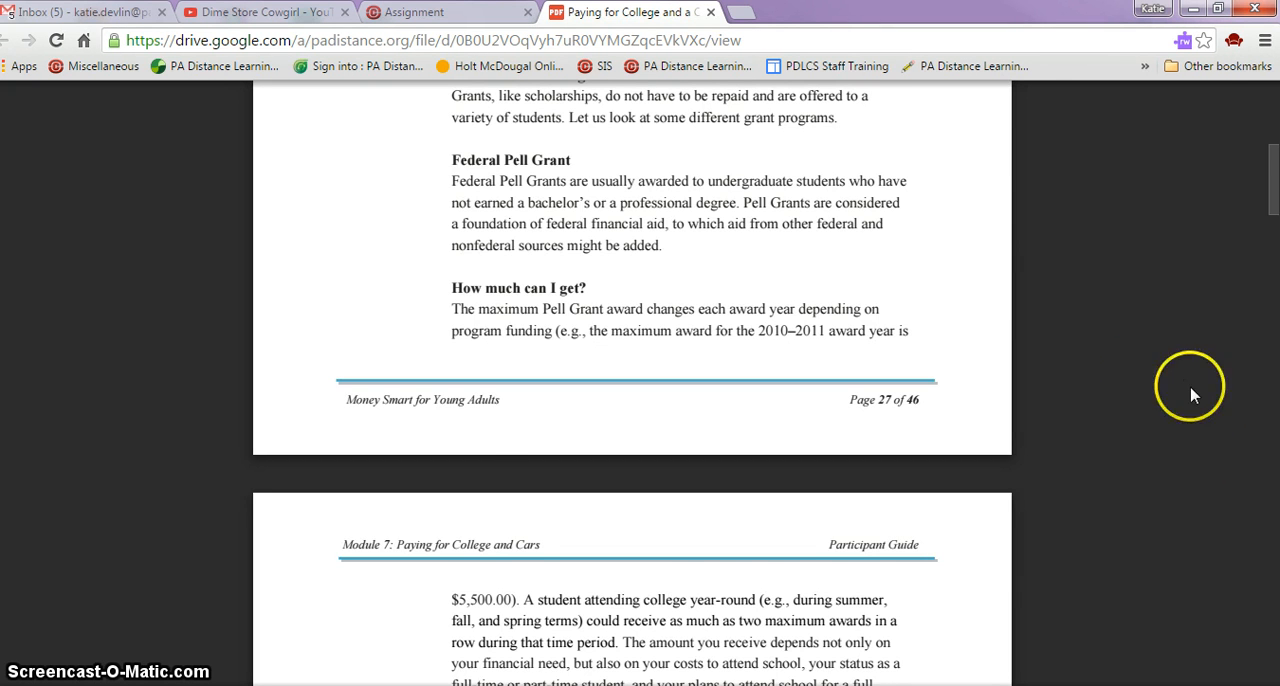
pyautogui.scroll(-3)
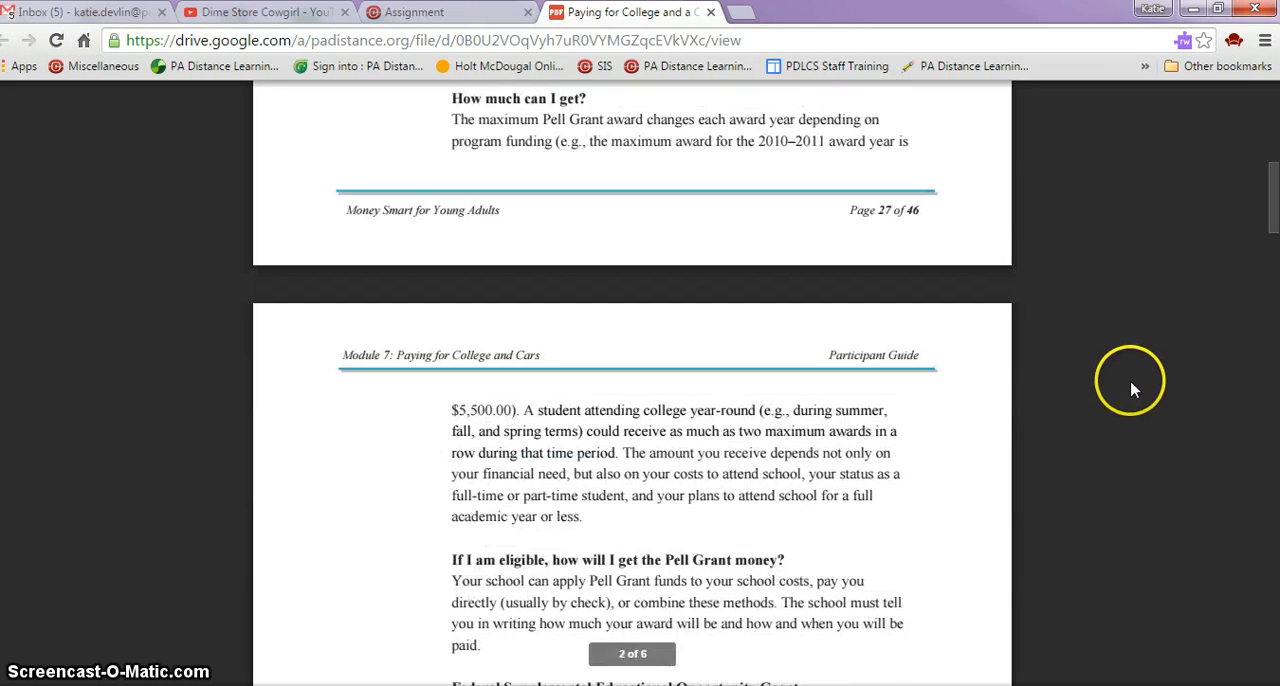
pyautogui.moveTo(1156, 316)
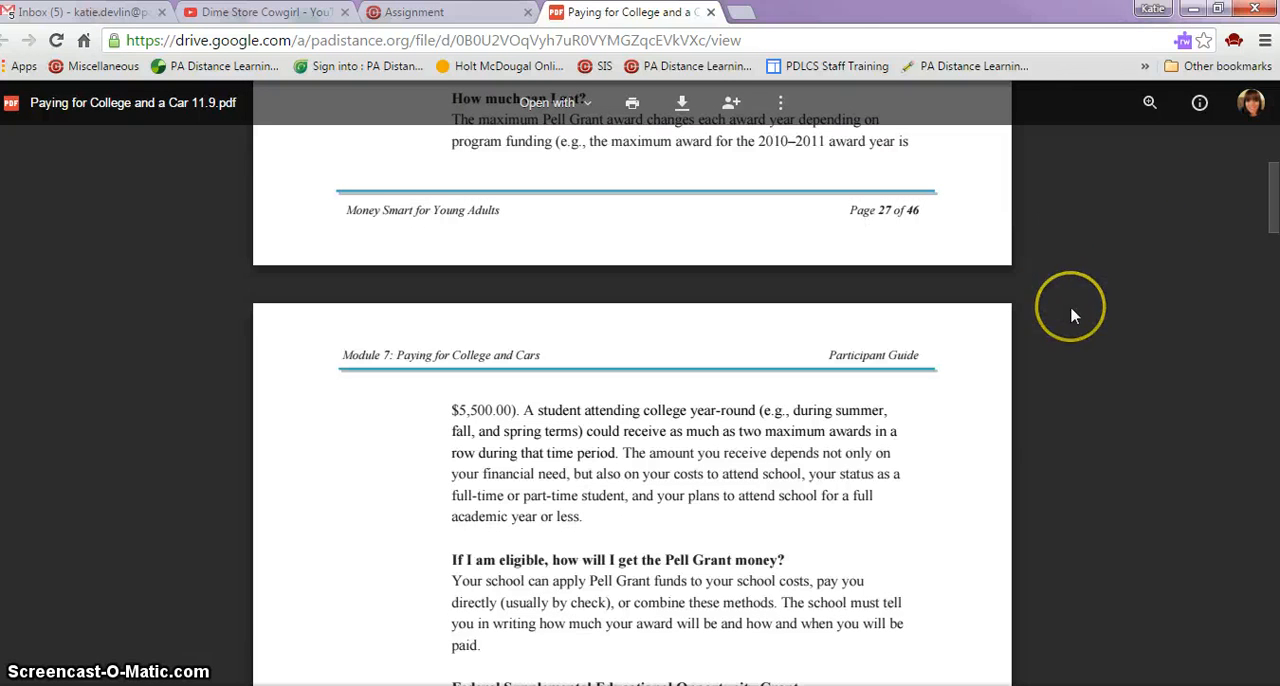
# Scroll through the FSEOG and TEACH Grant sections to the top of the Institutional Grants page
pyautogui.scroll(-3)
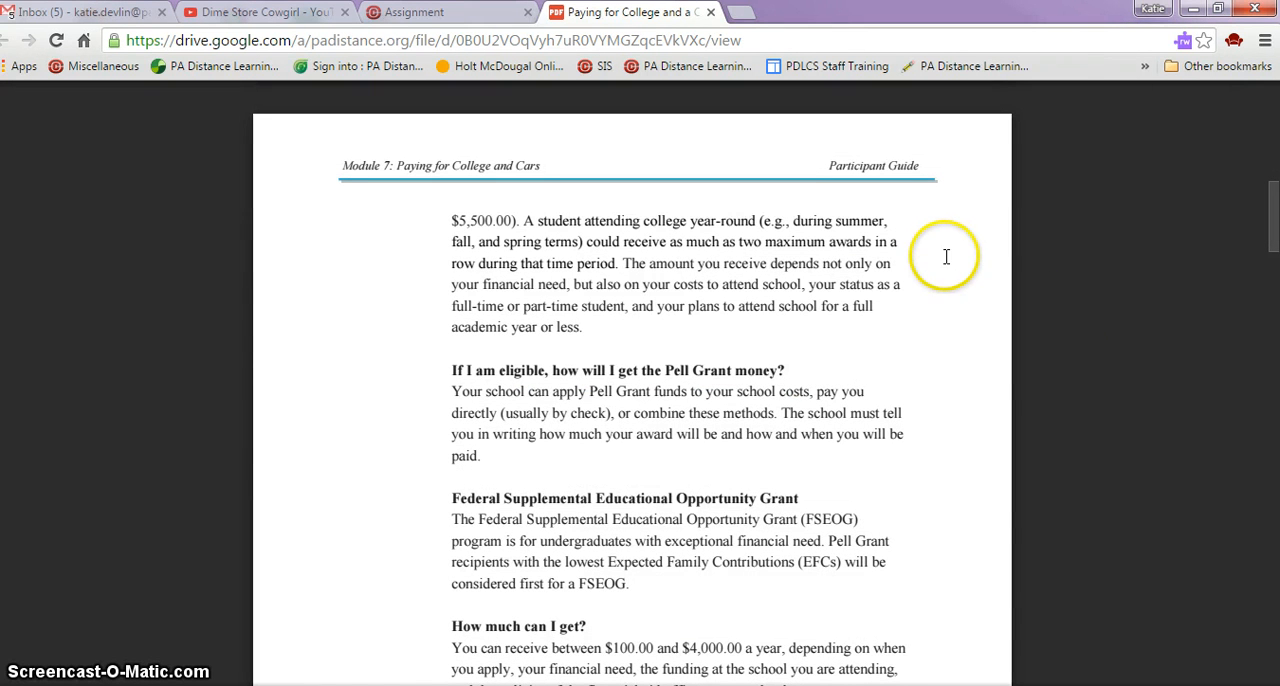
pyautogui.moveTo(976, 132)
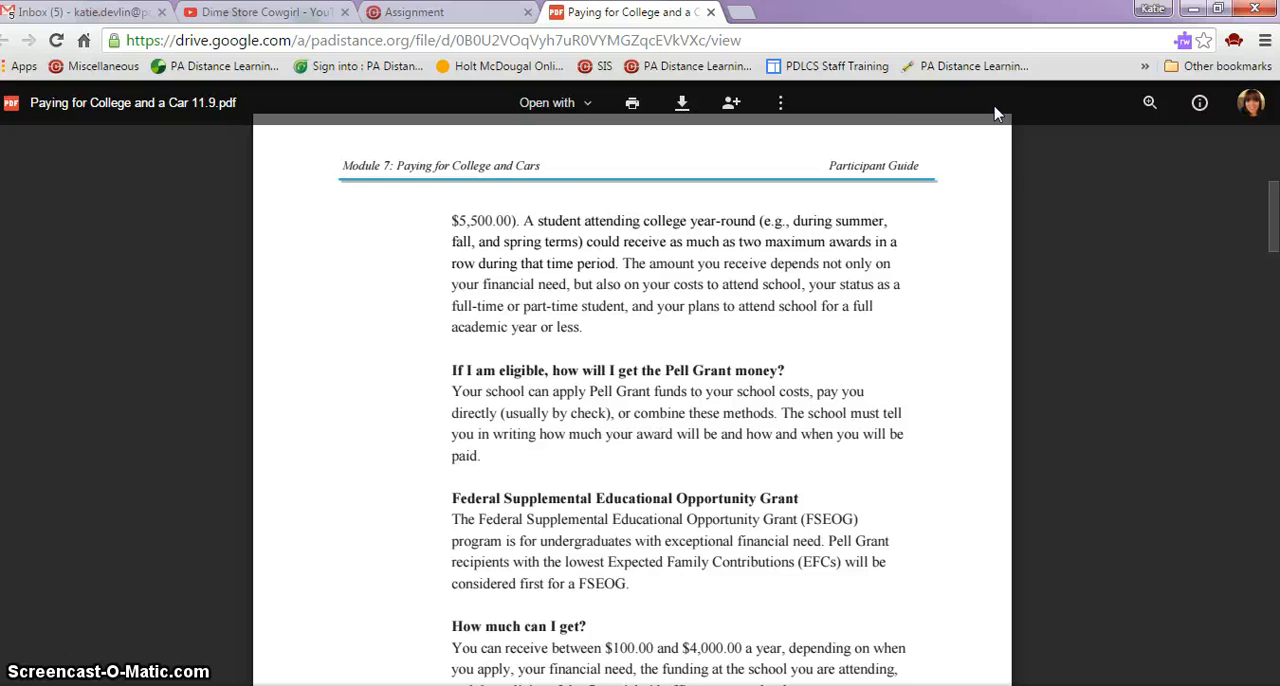
pyautogui.scroll(-3)
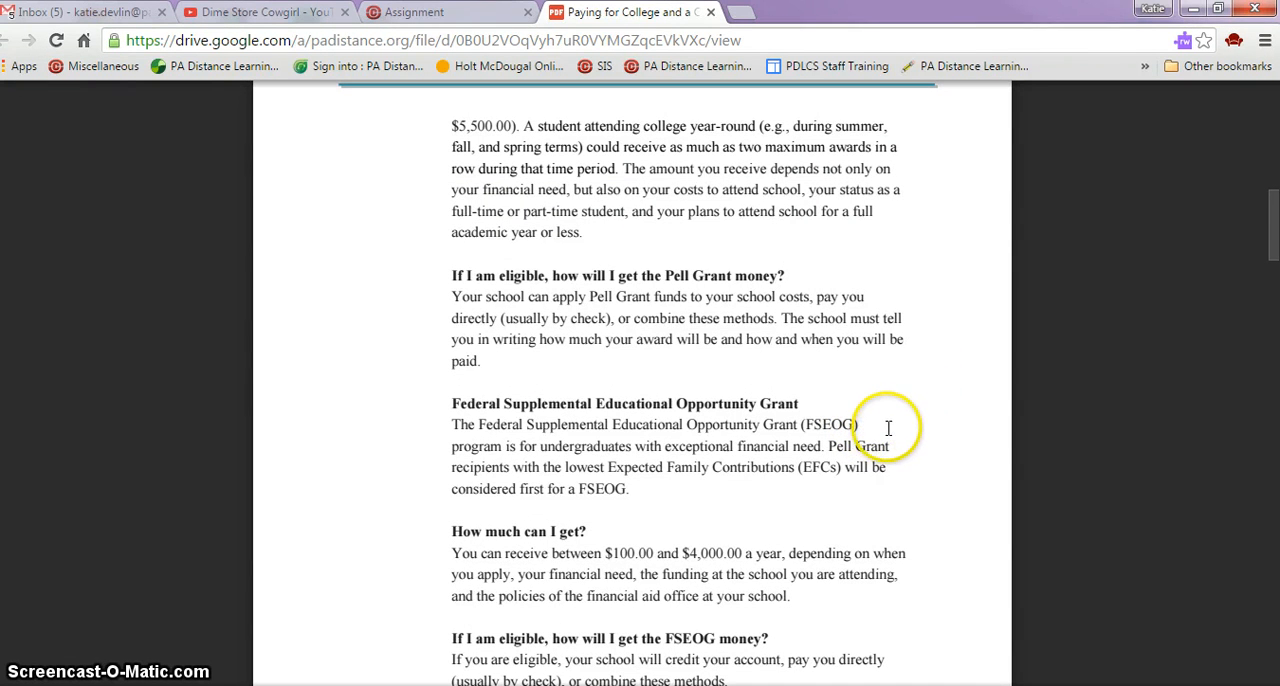
pyautogui.moveTo(880, 398)
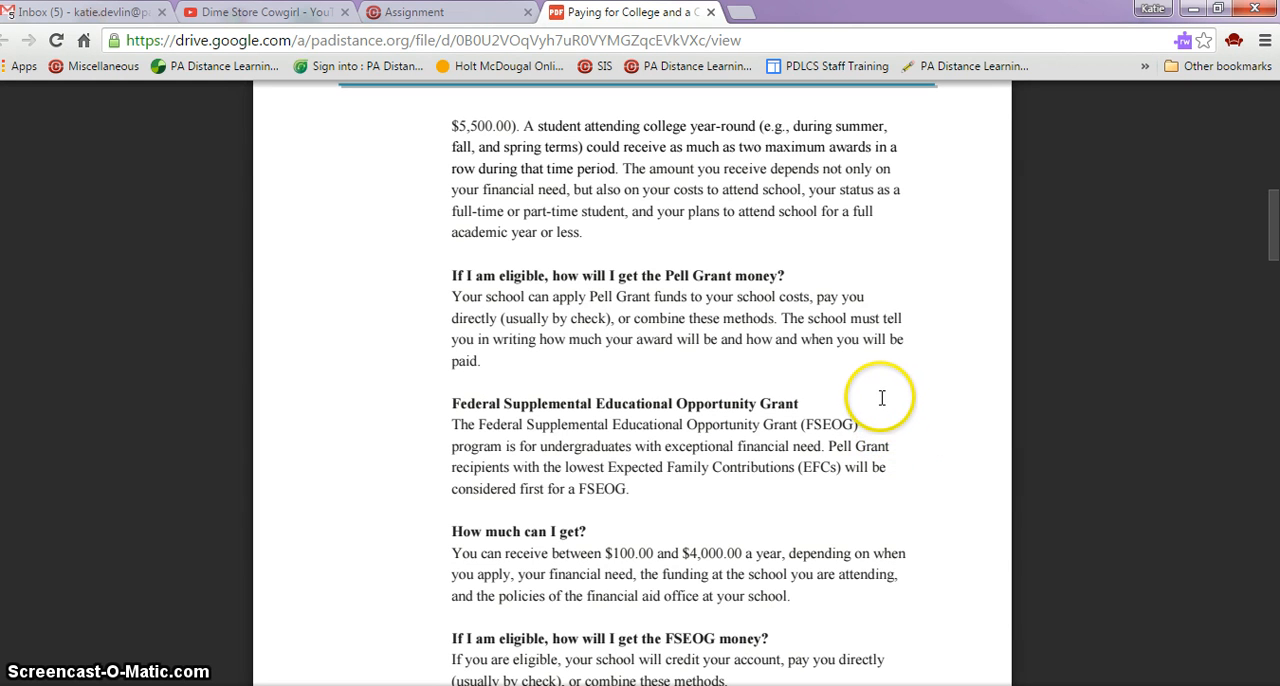
pyautogui.moveTo(860, 464)
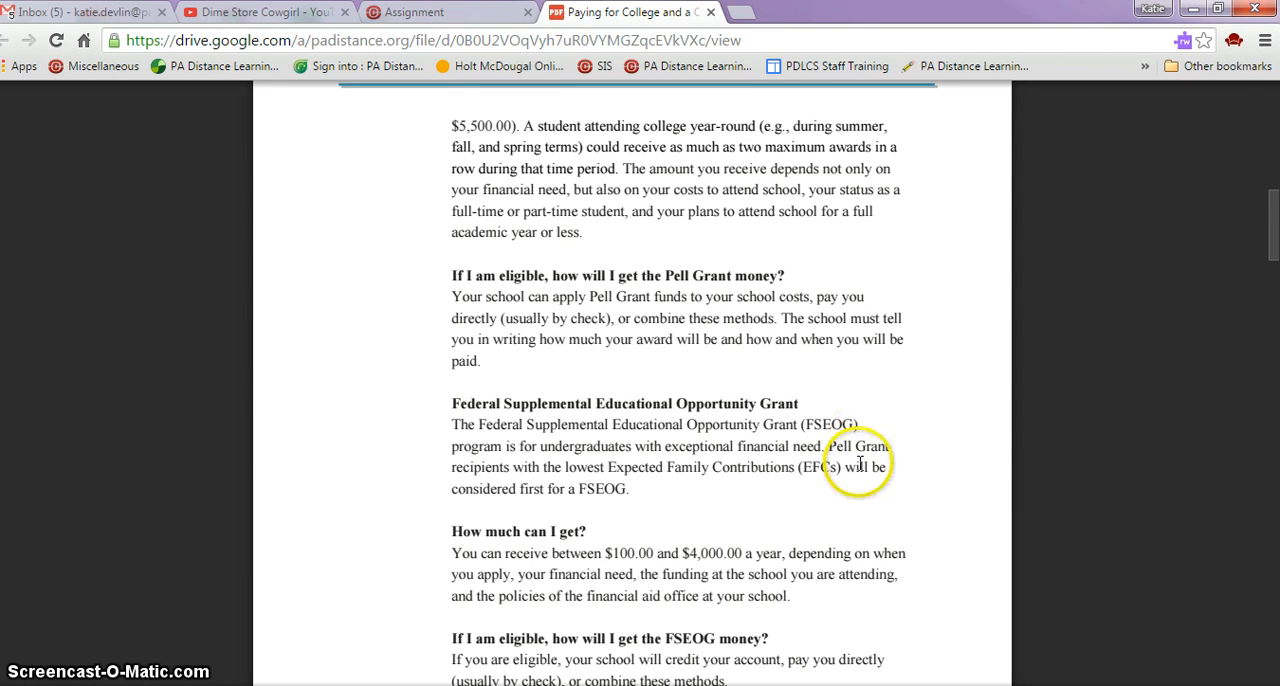
pyautogui.scroll(-3)
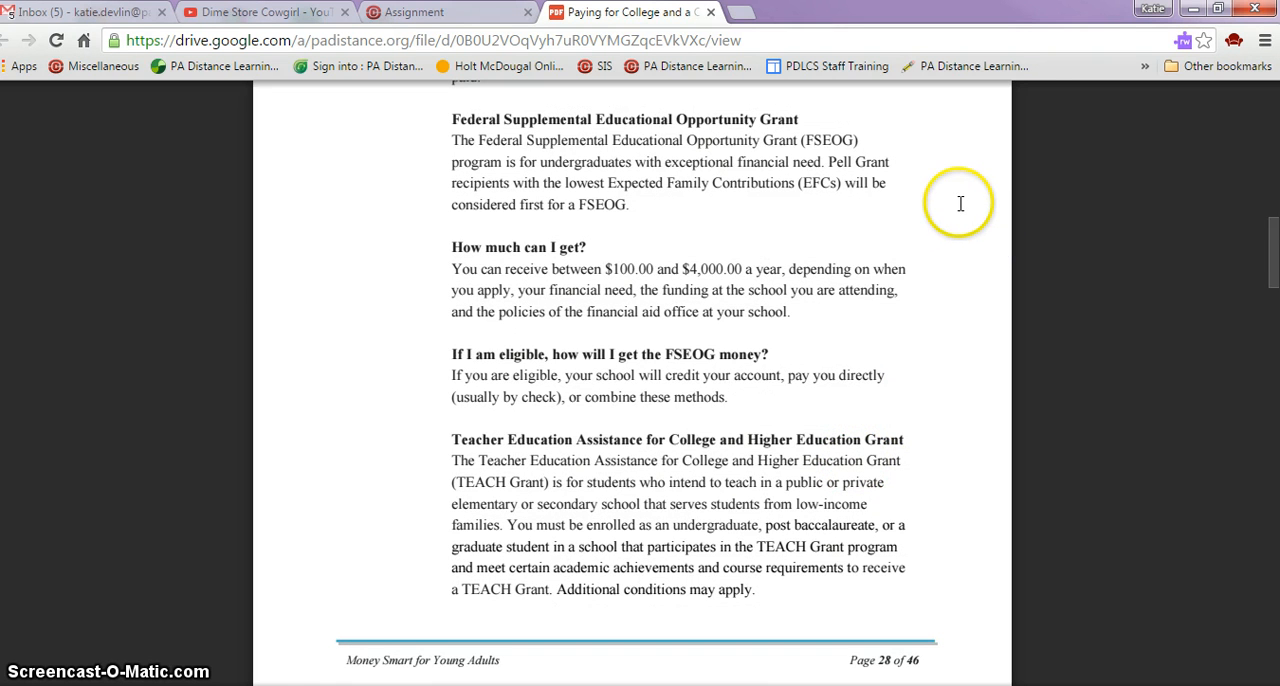
pyautogui.moveTo(900, 280)
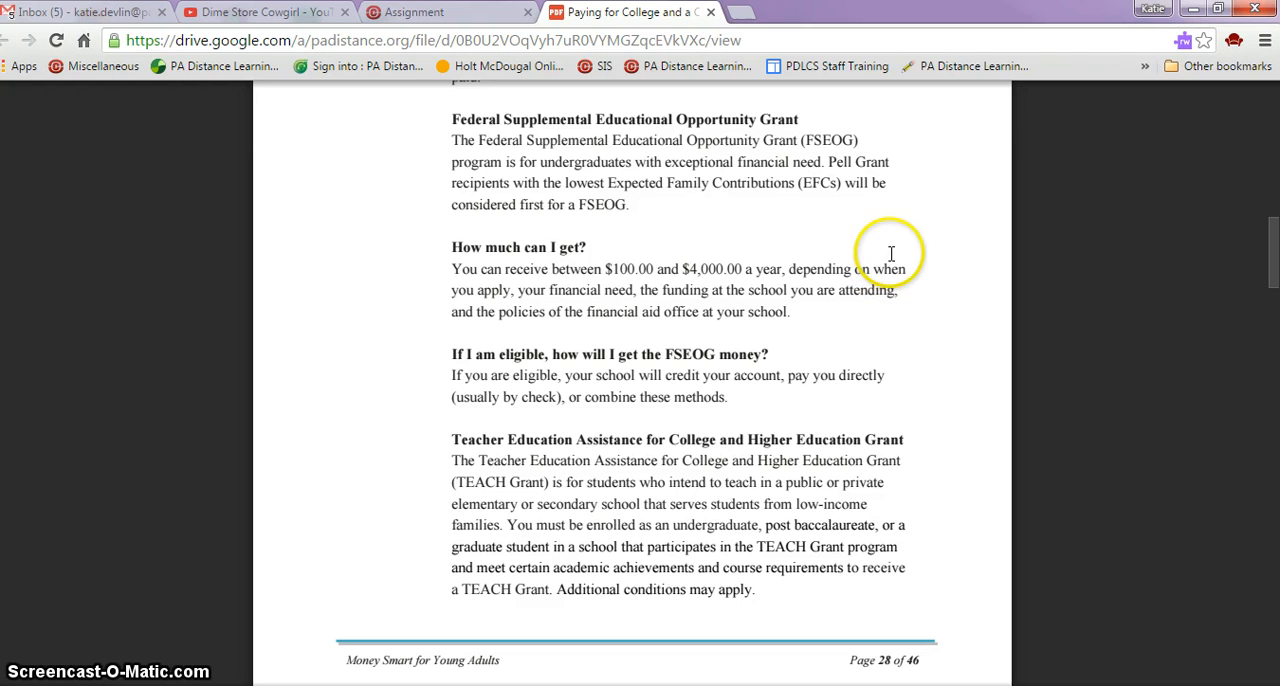
pyautogui.moveTo(910, 192)
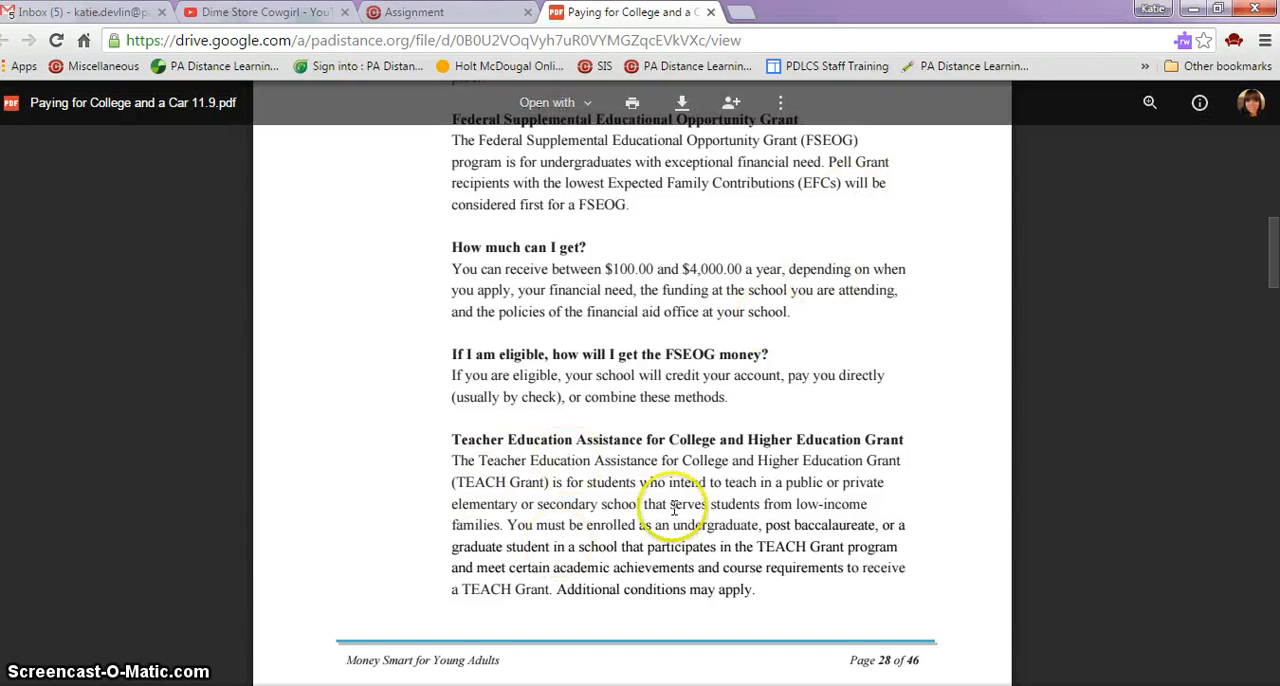
pyautogui.scroll(-3)
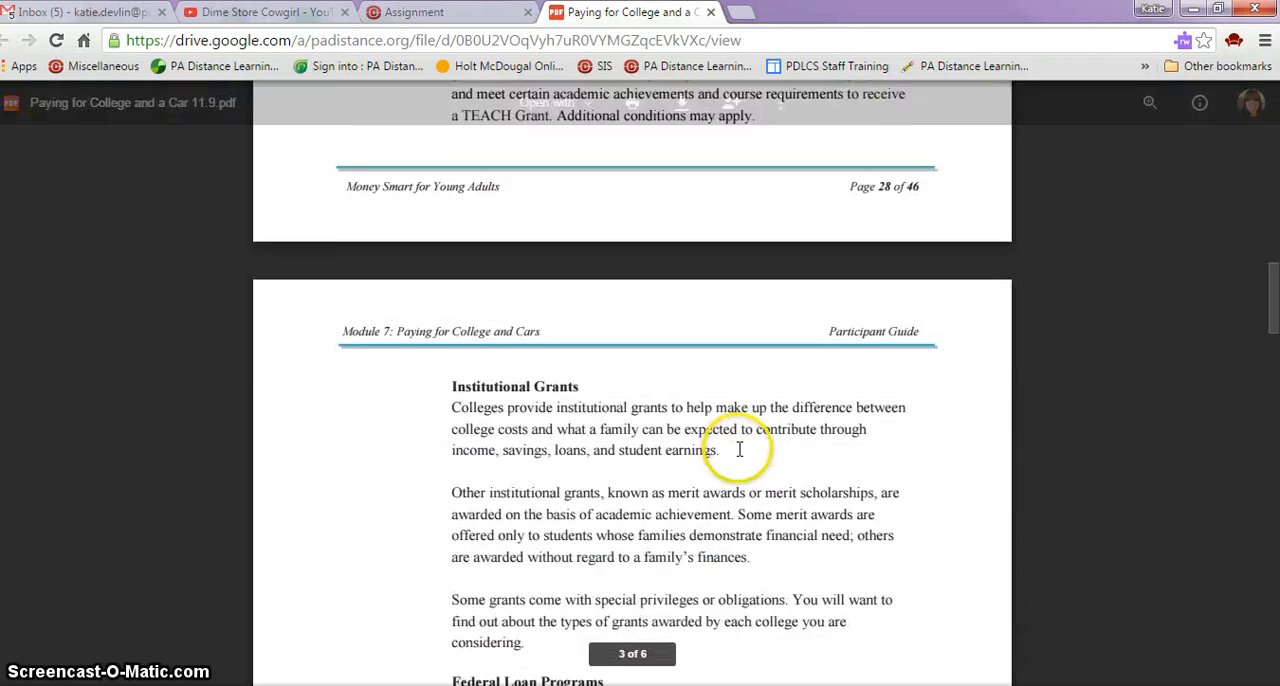
# Scroll past Institutional Grants to Federal Loan Programs and the Federal Perkins Loan heading
pyautogui.scroll(-3)
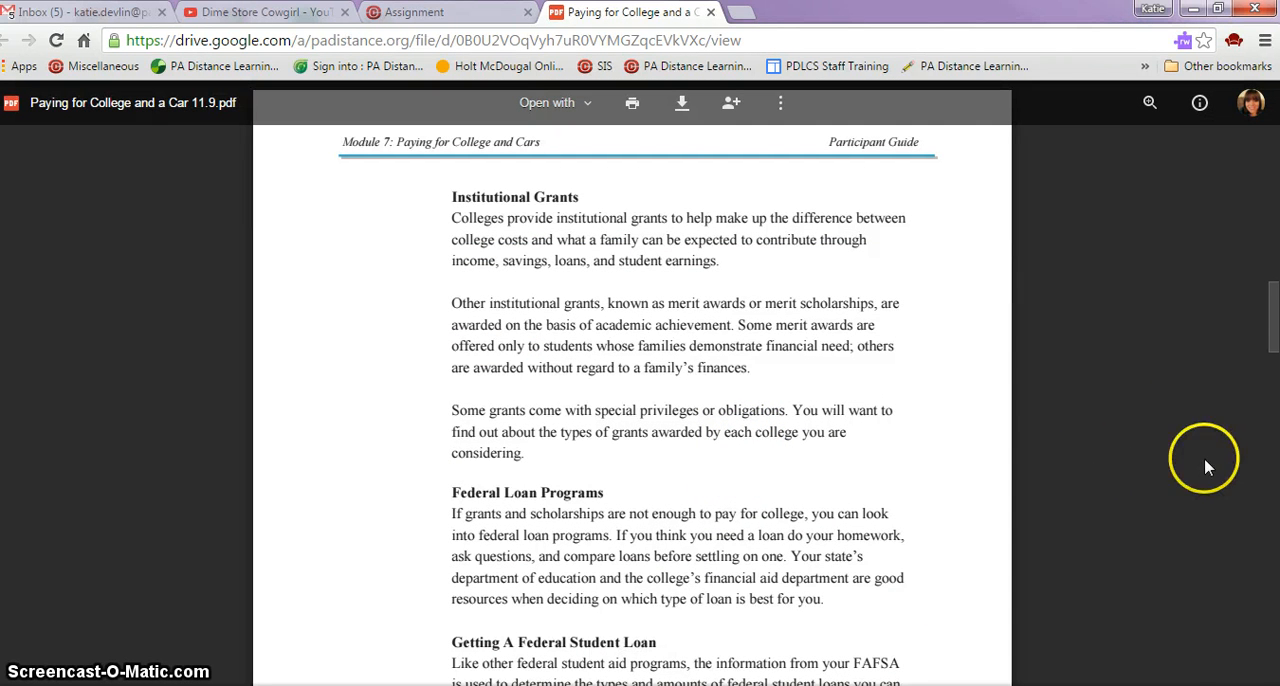
pyautogui.moveTo(1160, 492)
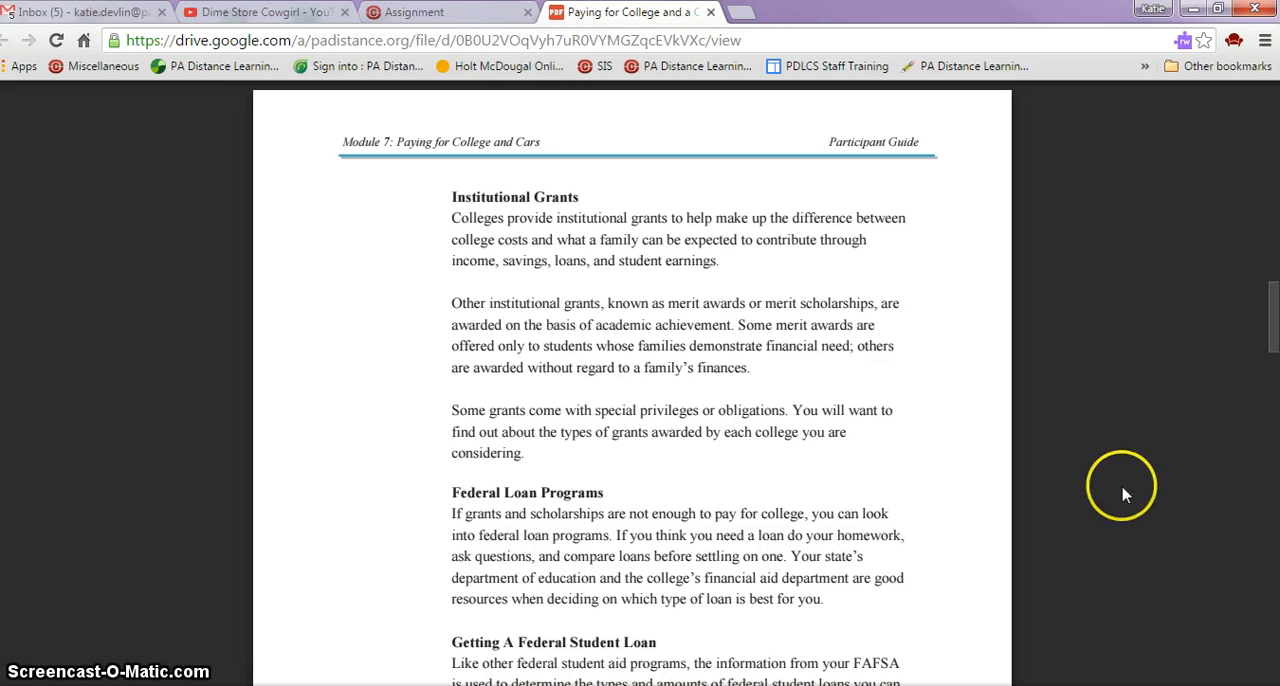
pyautogui.moveTo(1110, 494)
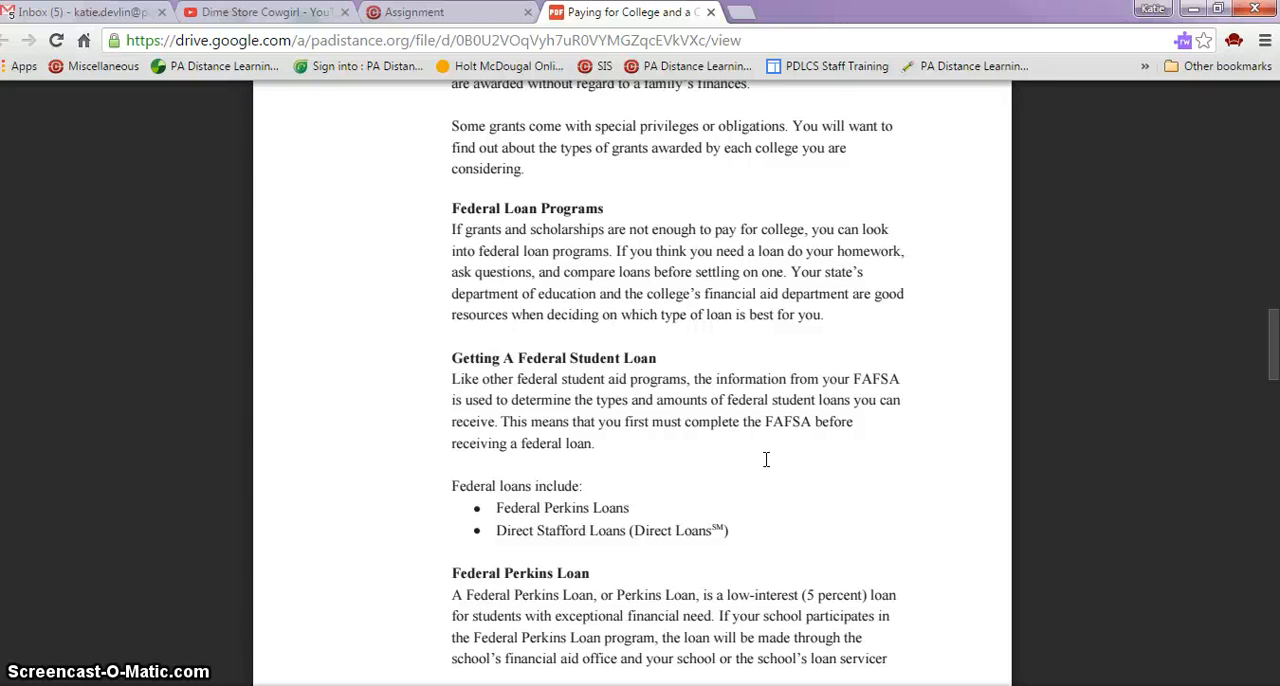
pyautogui.moveTo(828, 530)
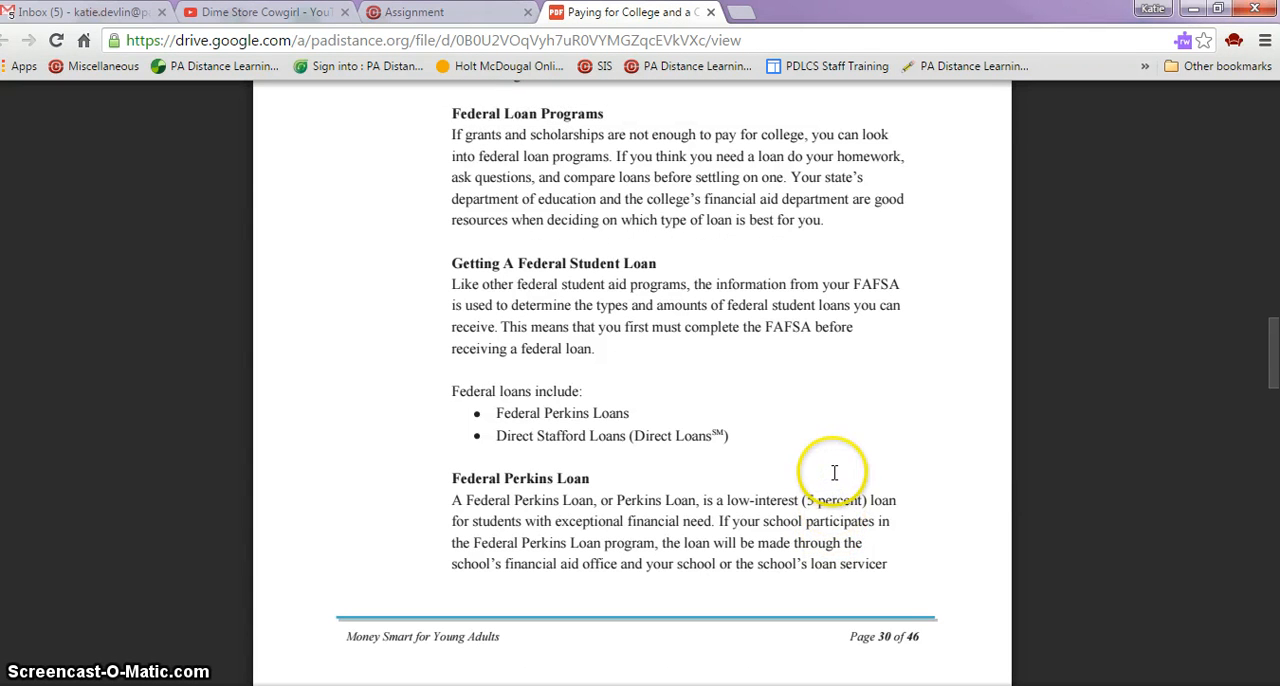
pyautogui.moveTo(936, 446)
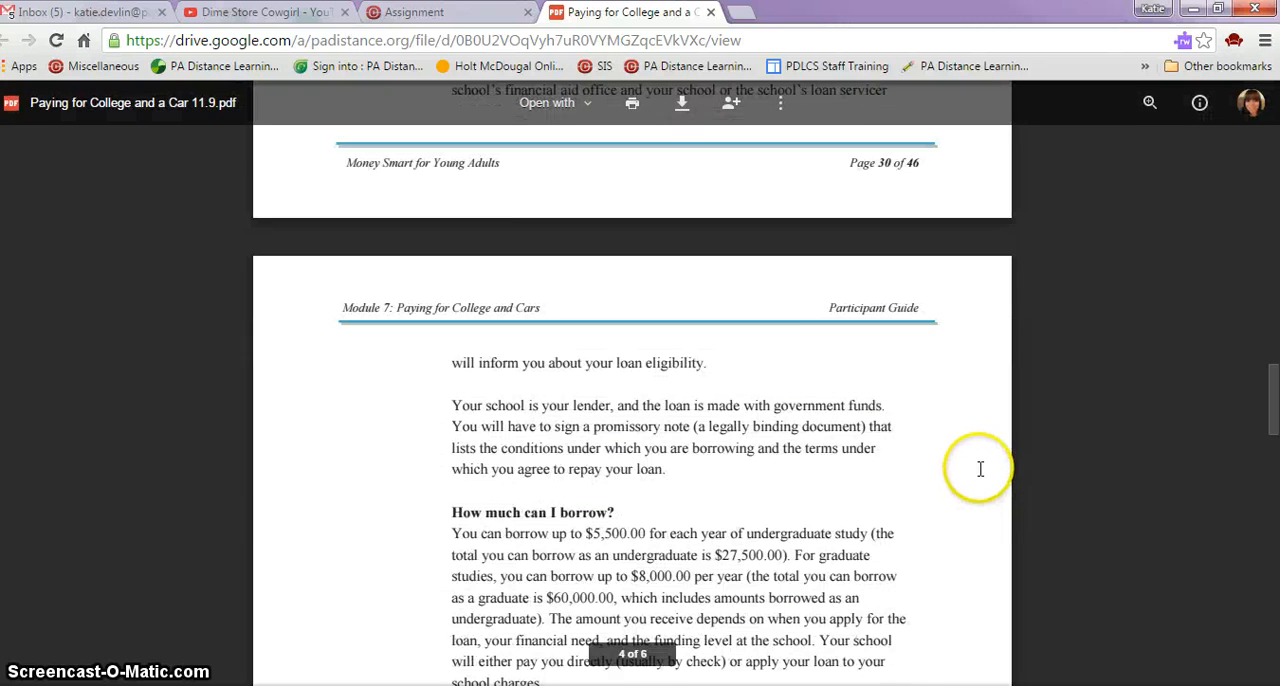
# Scroll past the end of page 30 to the 'How much can I borrow?' section
pyautogui.scroll(-3)
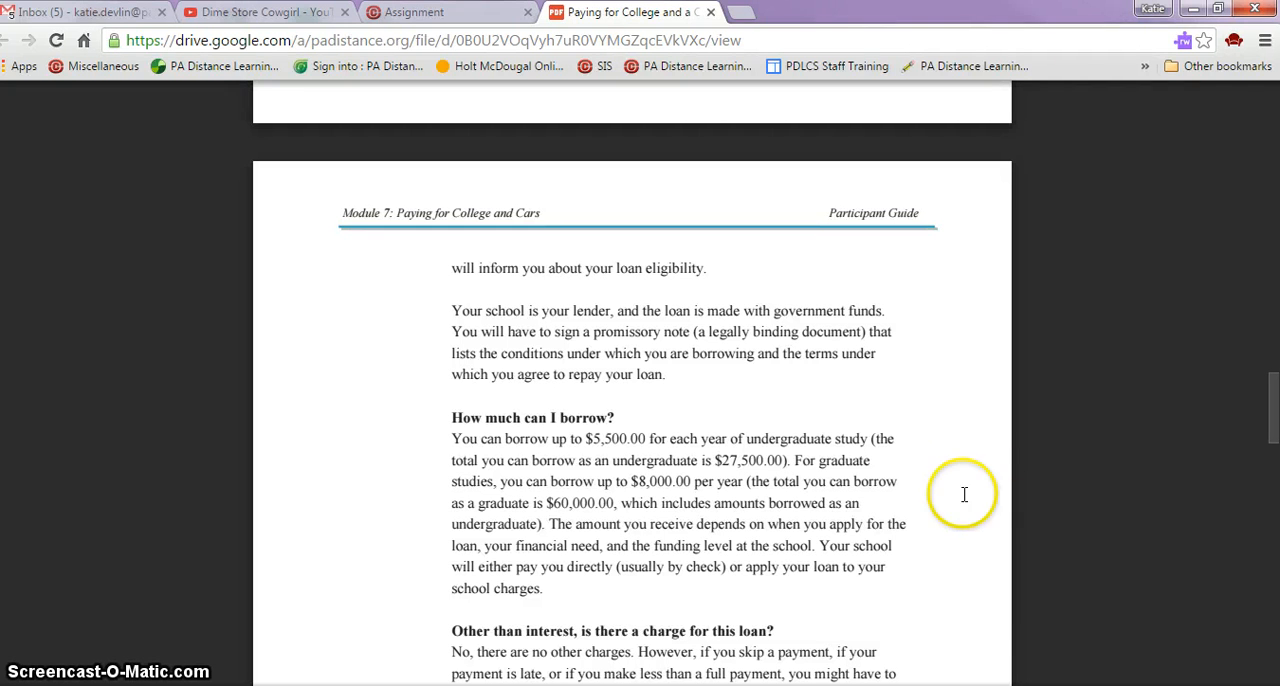
# Scroll to the Perkins Loan borrowing amounts and the question about other loan charges
pyautogui.scroll(-3)
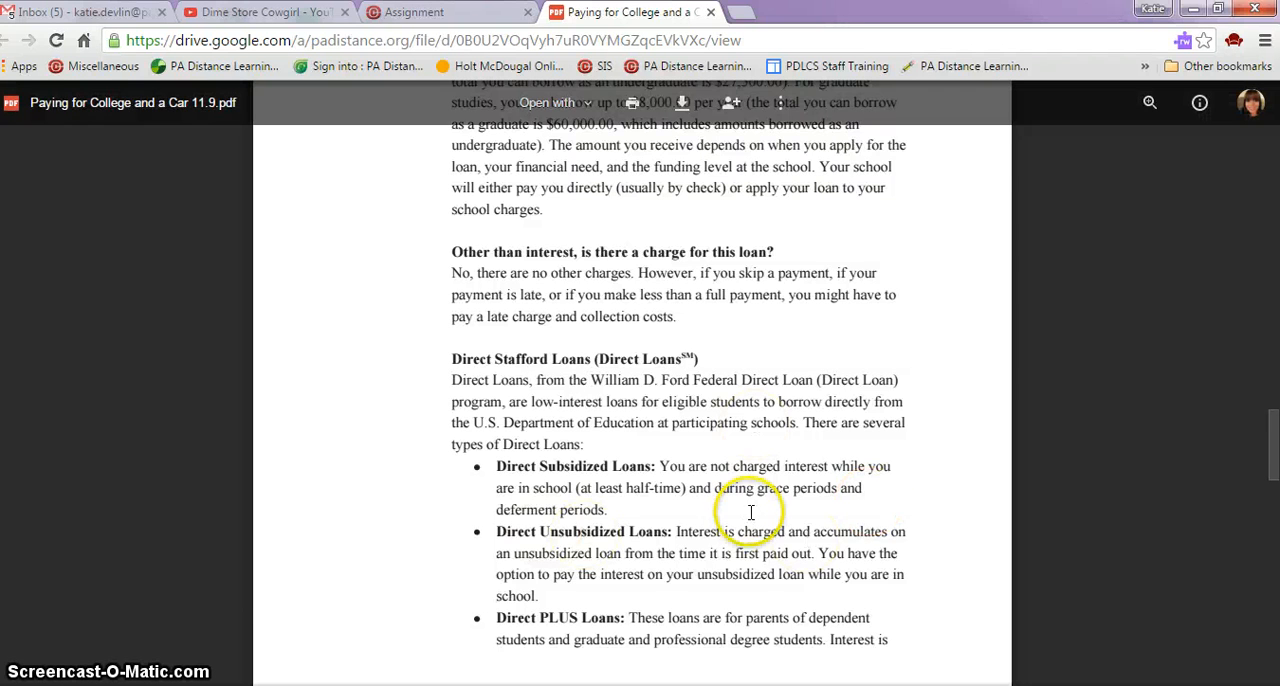
# Scroll past Direct Consolidation Loans to the loan fee question and Repaying Your Federal Loan
pyautogui.scroll(-3)
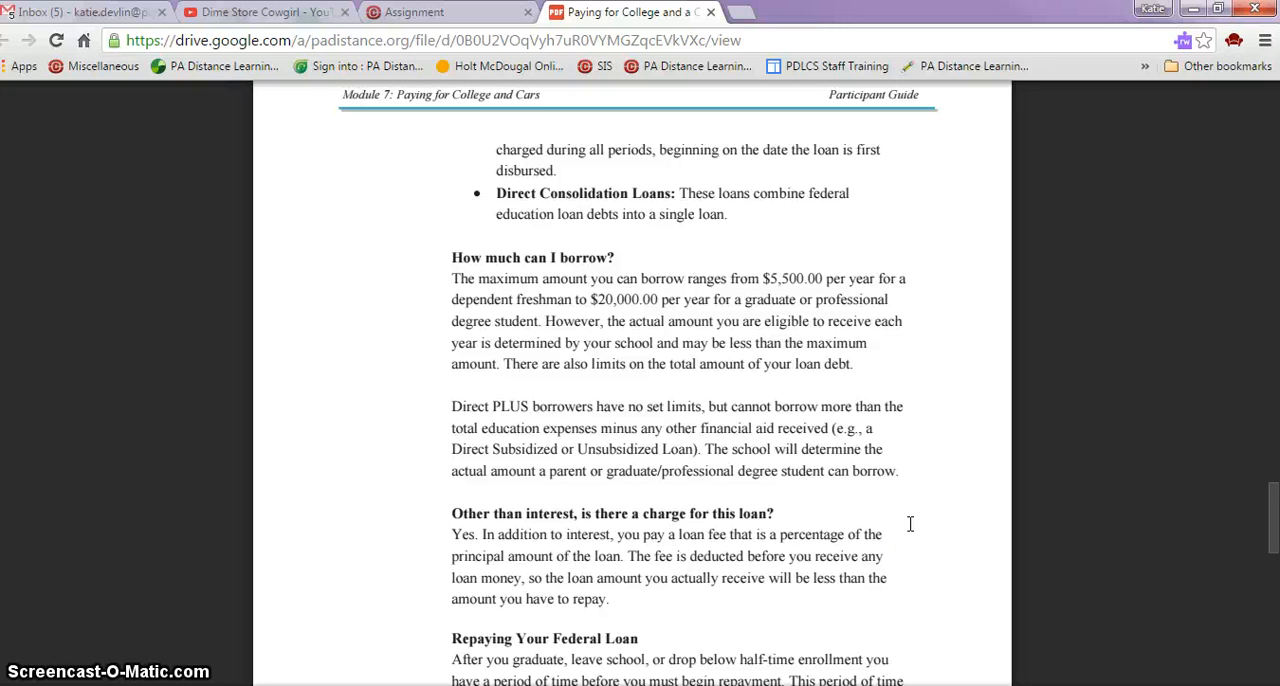
pyautogui.moveTo(972, 464)
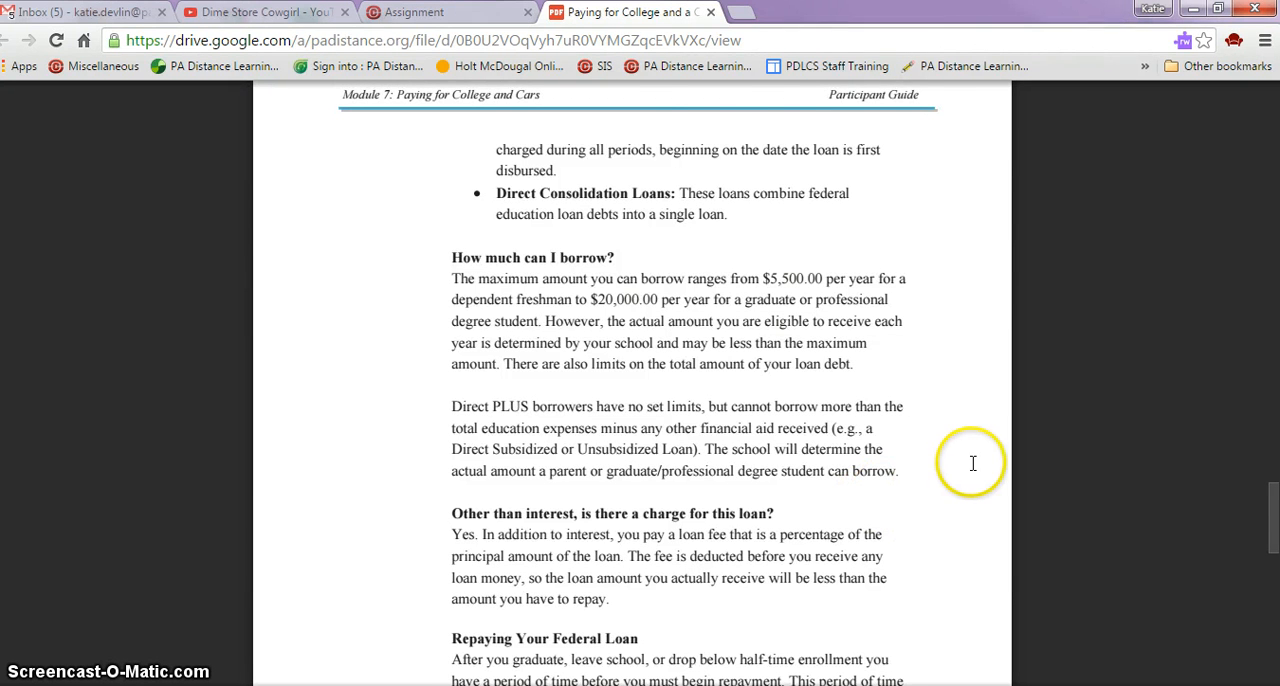
# Scroll to the grace period list for each federal loan type near the bottom of page 32
pyautogui.scroll(-3)
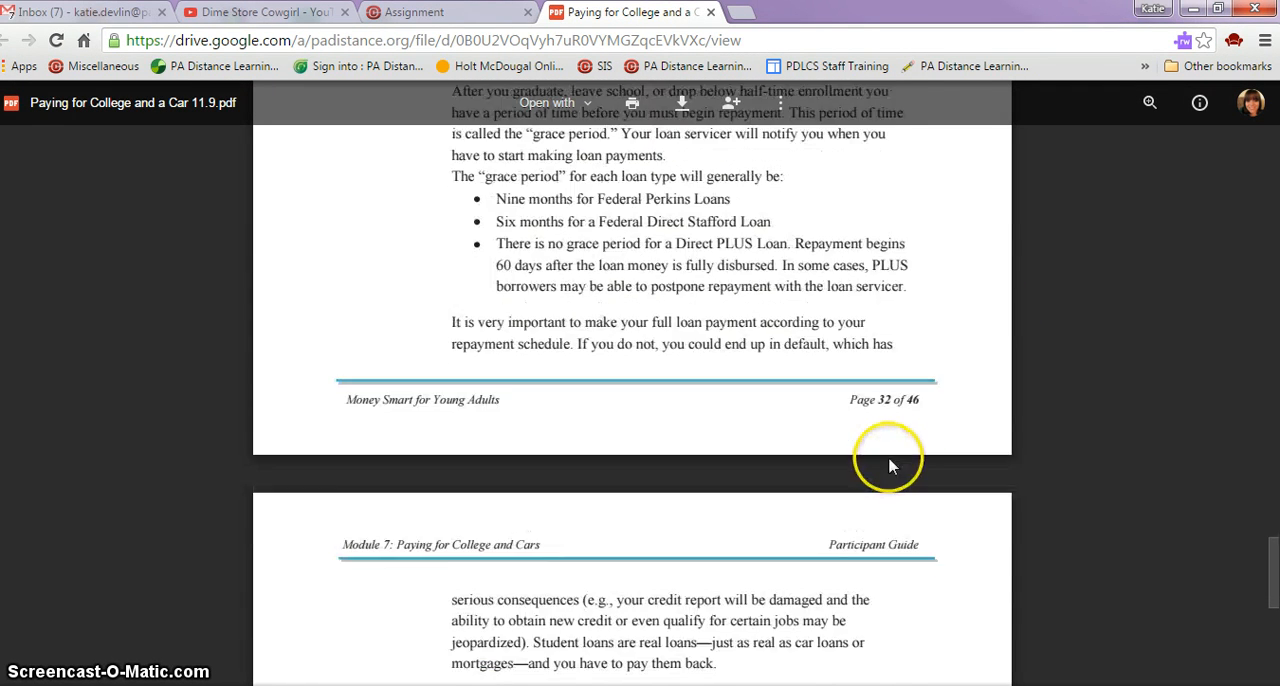
# Scroll past the page break to Managing Your Student Loan Payments, NSLDS and Nonfederal loans
pyautogui.scroll(-3)
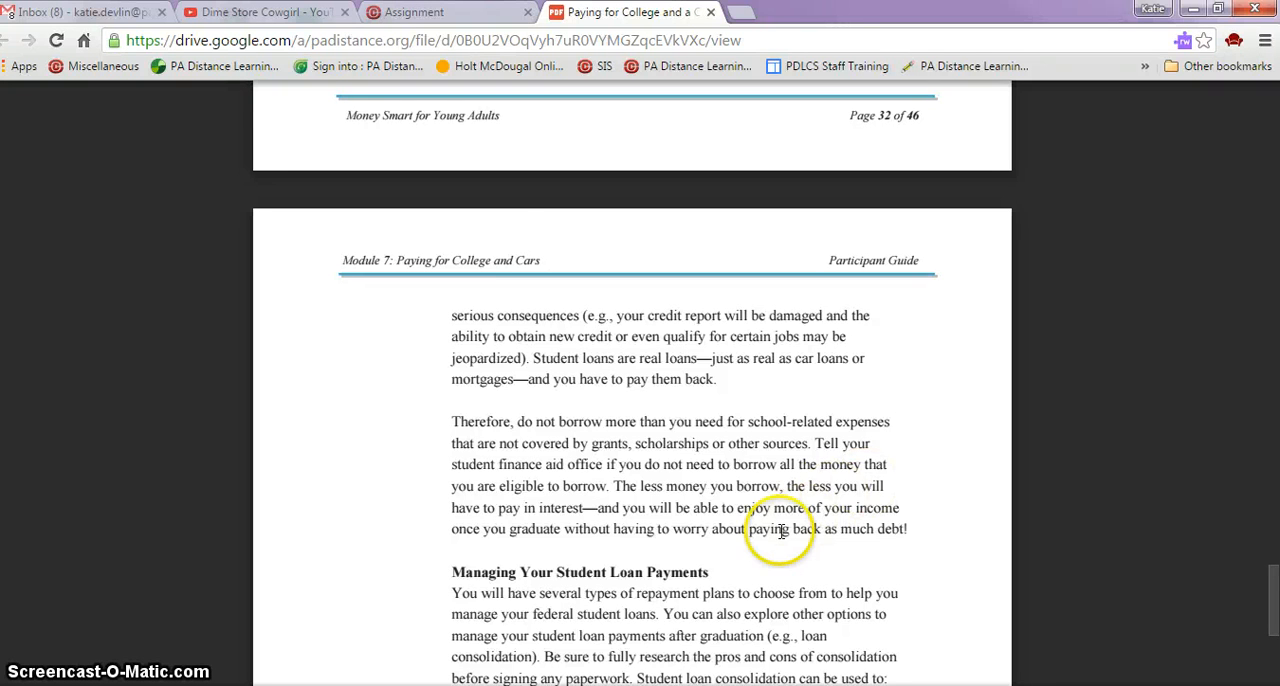
pyautogui.scroll(-3)
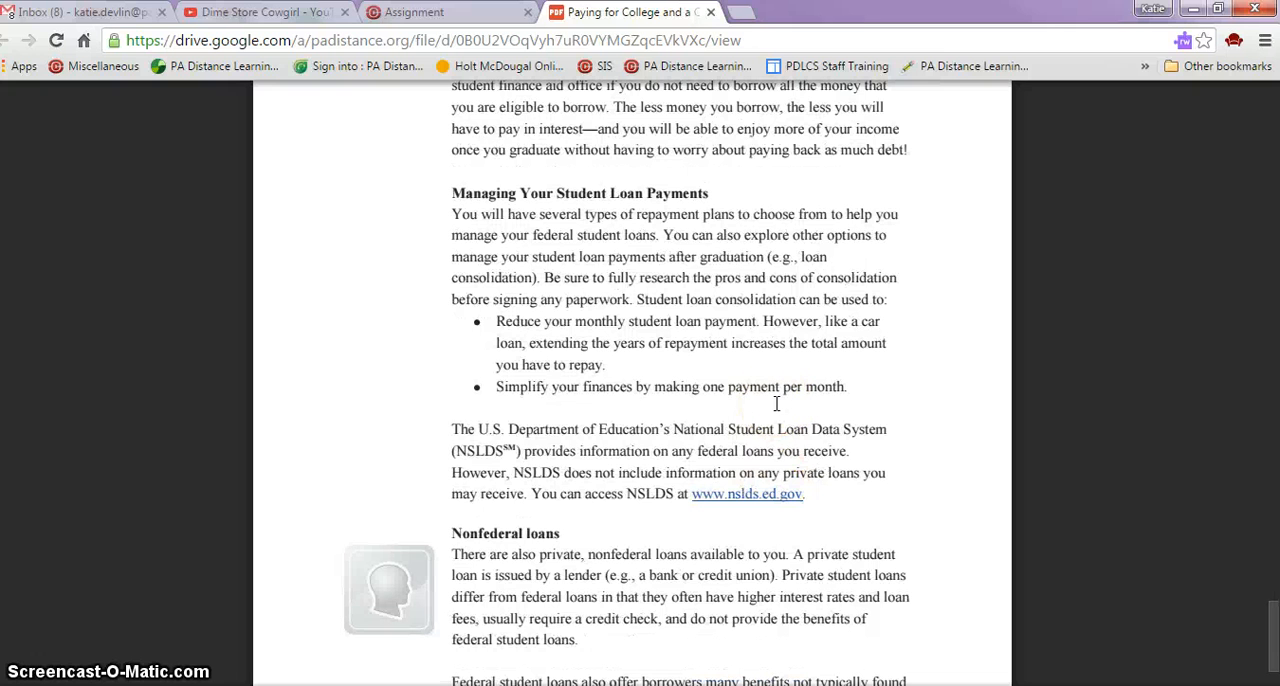